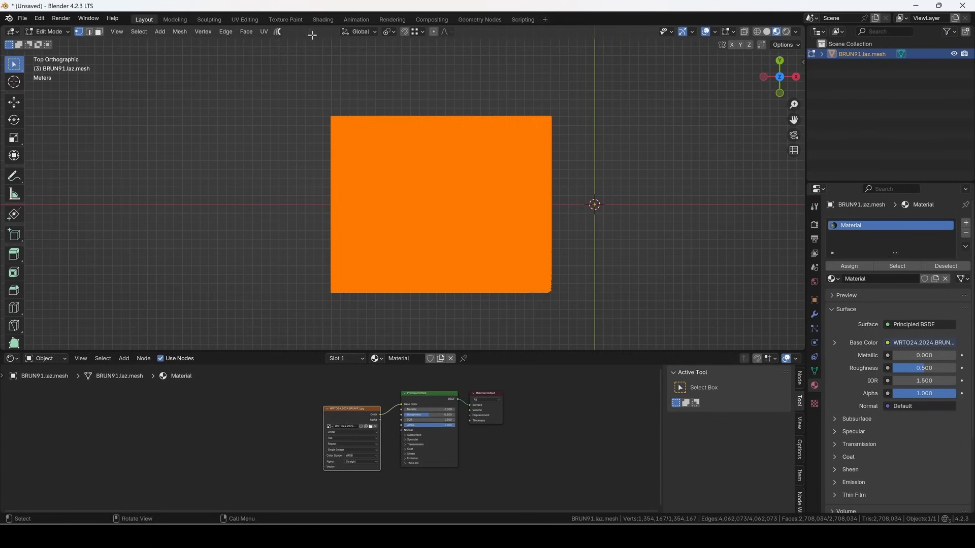
Acknowledge the vertex-limit error so work on the guard_rails modifier can continue.
click(263, 32)
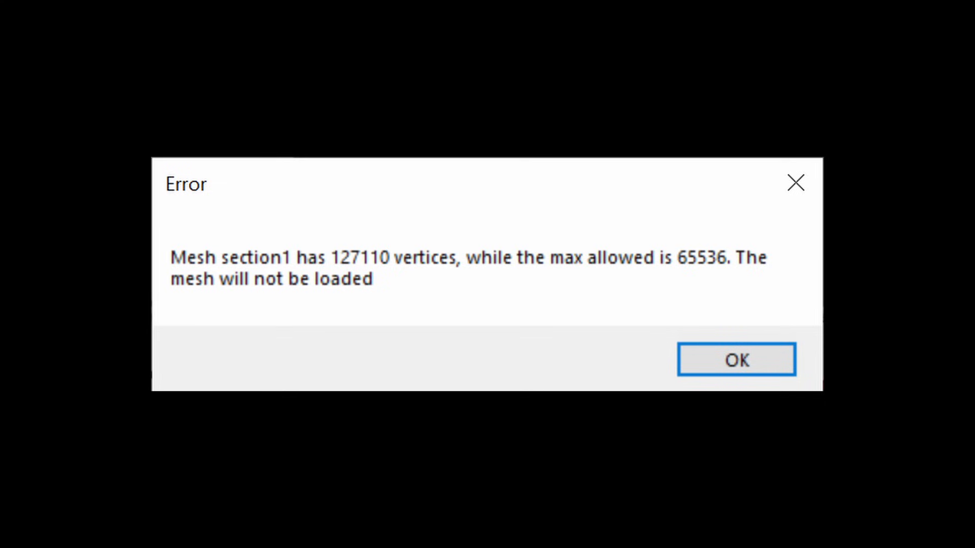
click(737, 359)
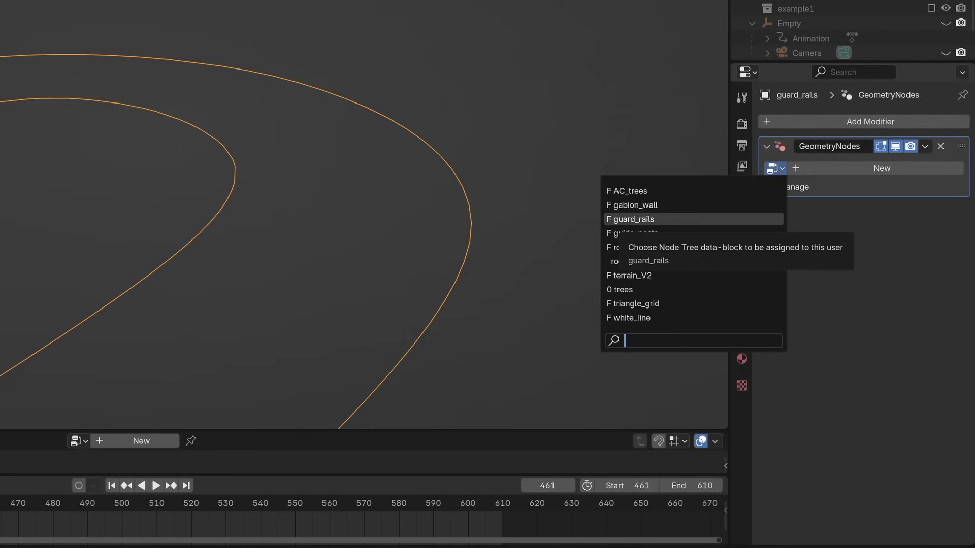
Pick the guard_rails node group for the modifier and toggle its collider input.
click(631, 219)
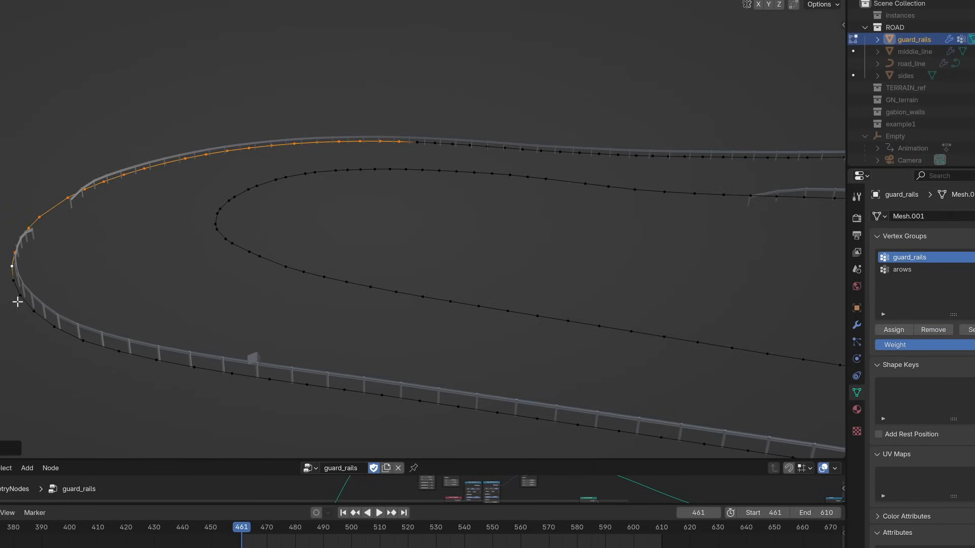
click(902, 269)
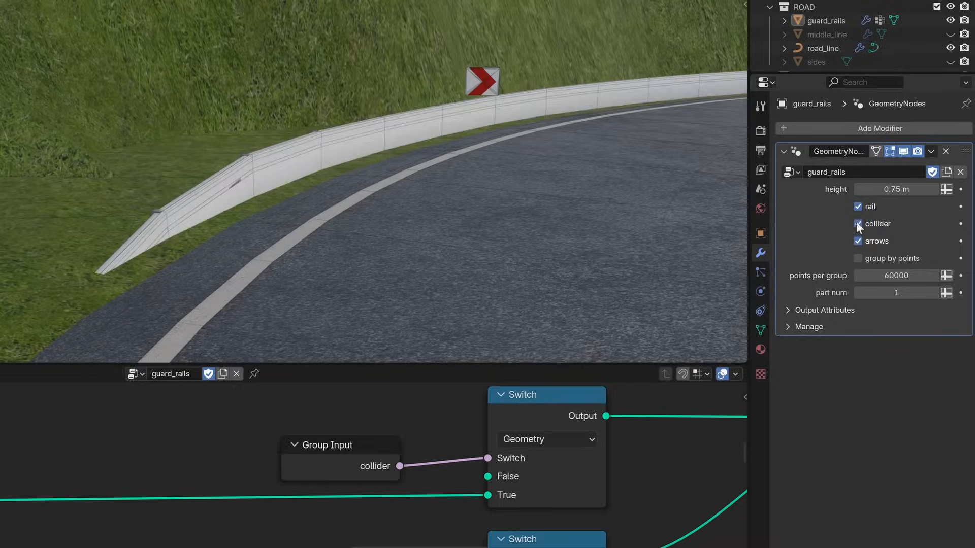
click(857, 207)
text(trees)
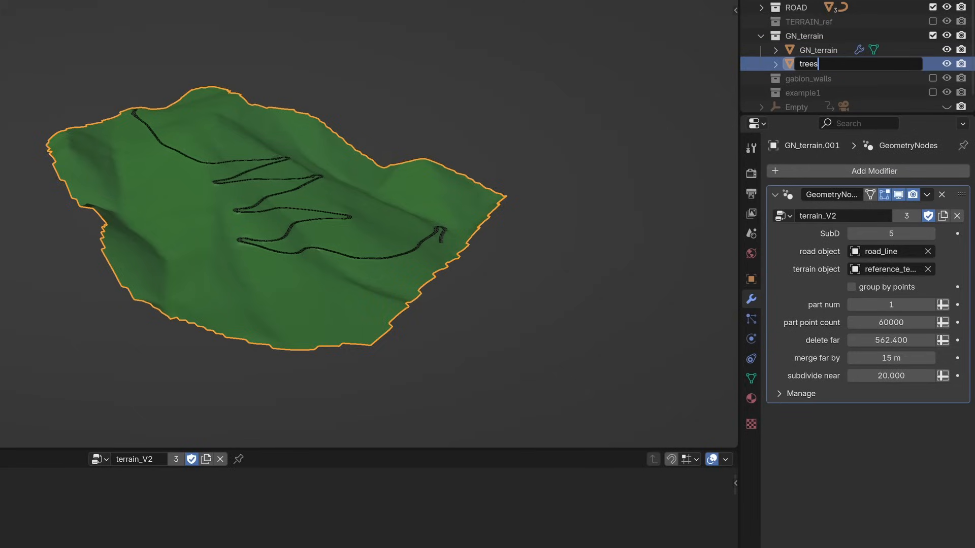
Confirm the duplicated terrain object's new name, trees.
click(780, 215)
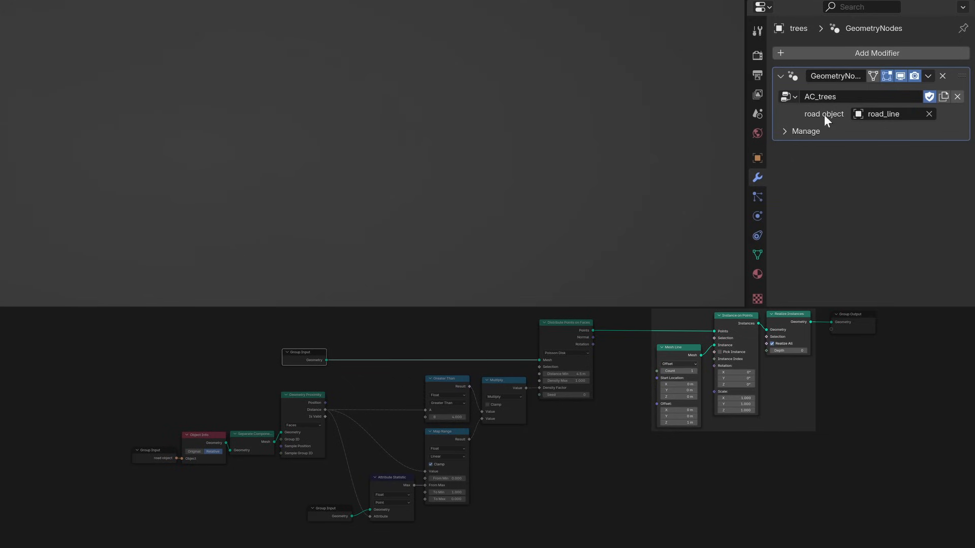
Apply the trees modifier into points and export them as AC_track_GN.pcd.
click(928, 75)
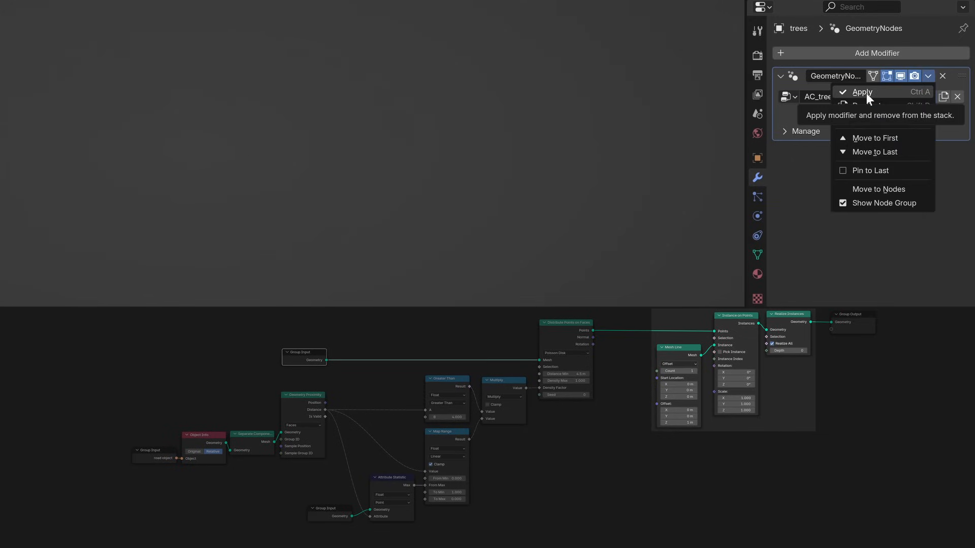
click(860, 91)
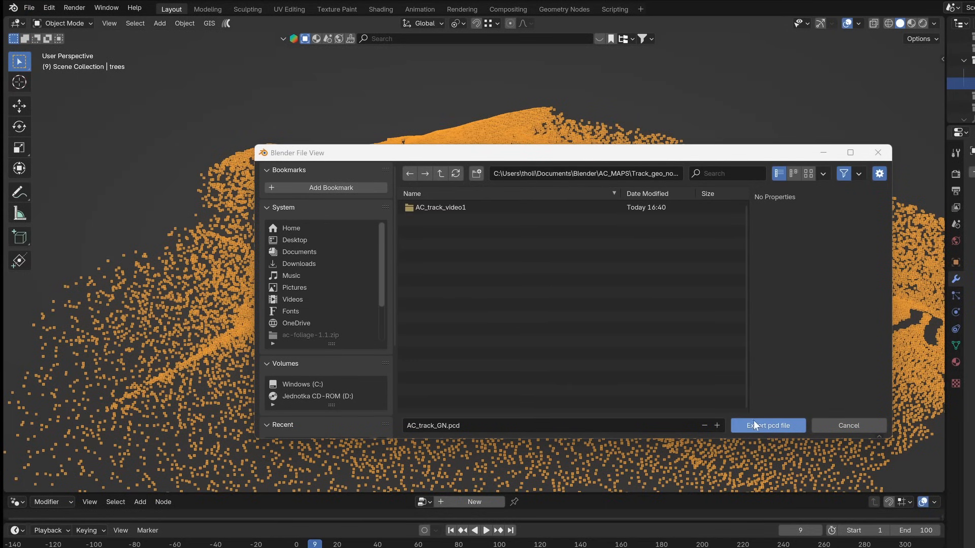
click(768, 425)
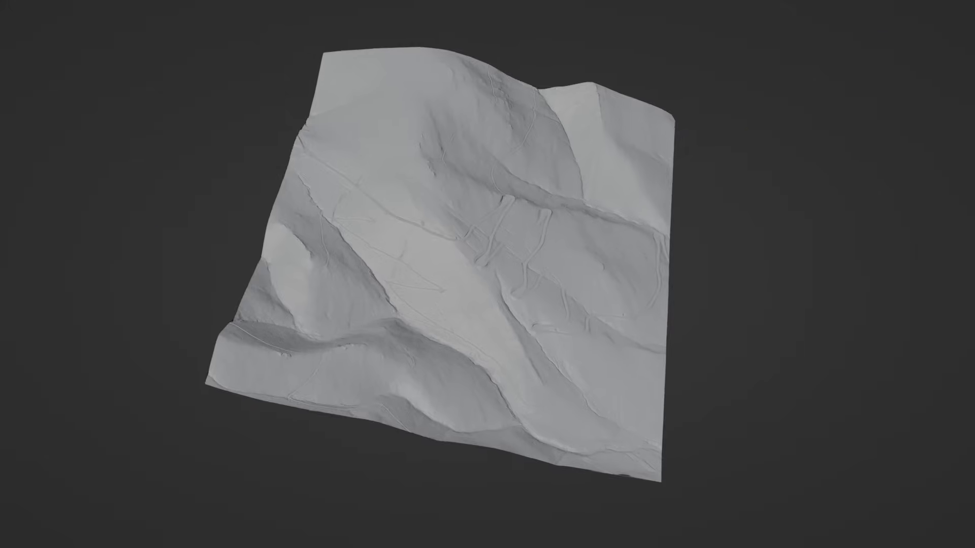